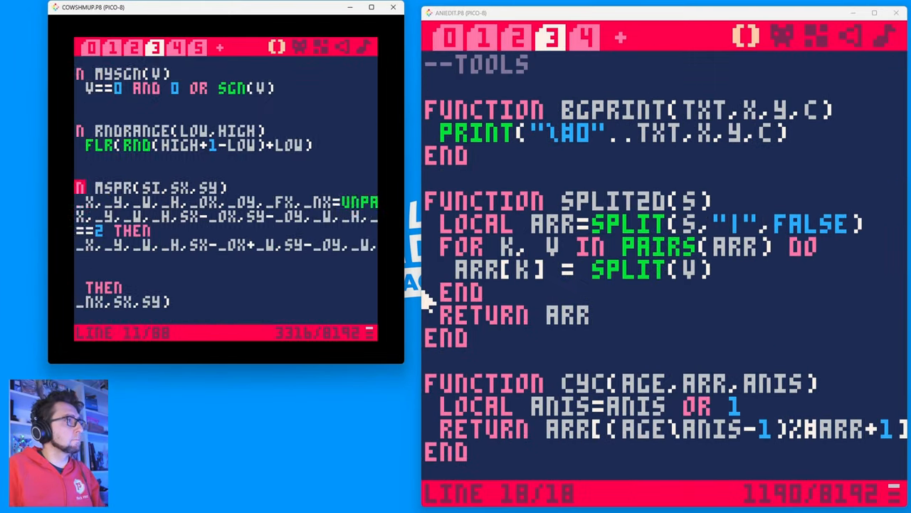
Stop the running animation editor and save the cart, landing on the PREVSPR code in tab 2.
{"action": "left_click", "coordinate": [481, 37]}
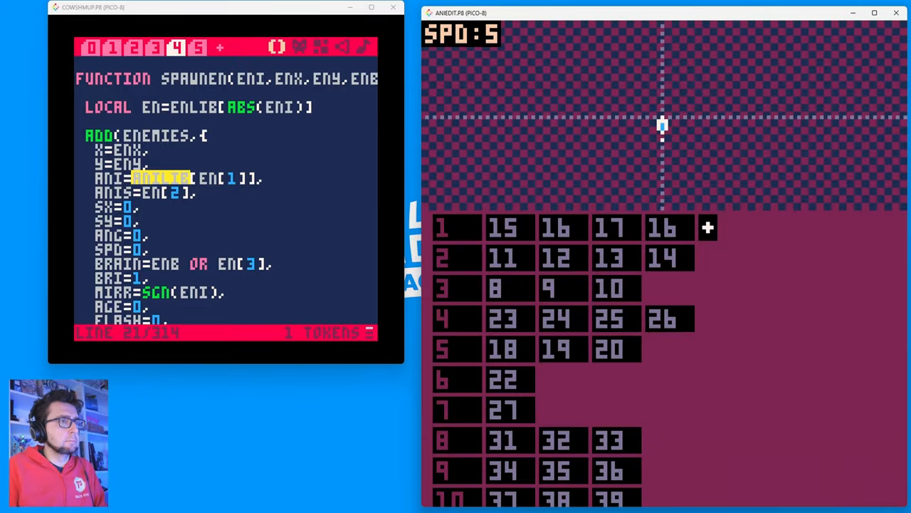
{"action": "key", "text": "ctrl+s"}
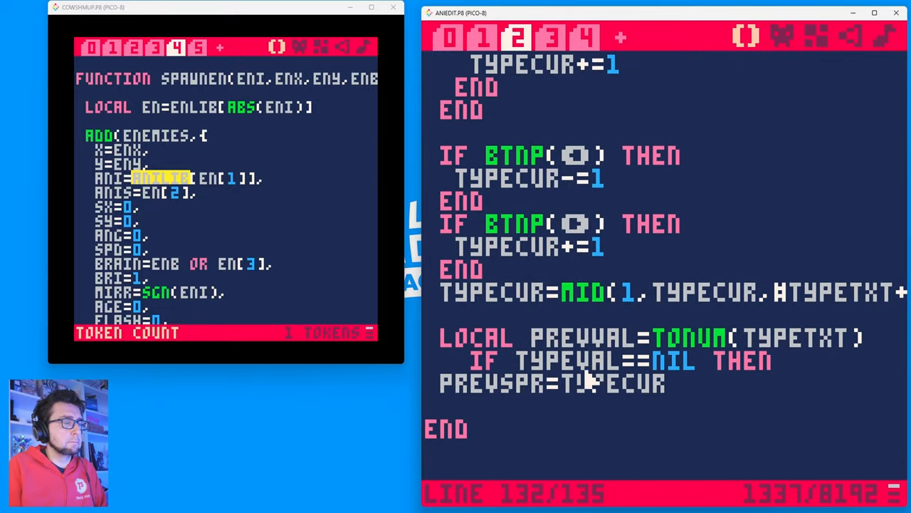
{"action": "key", "text": "ctrl+s"}
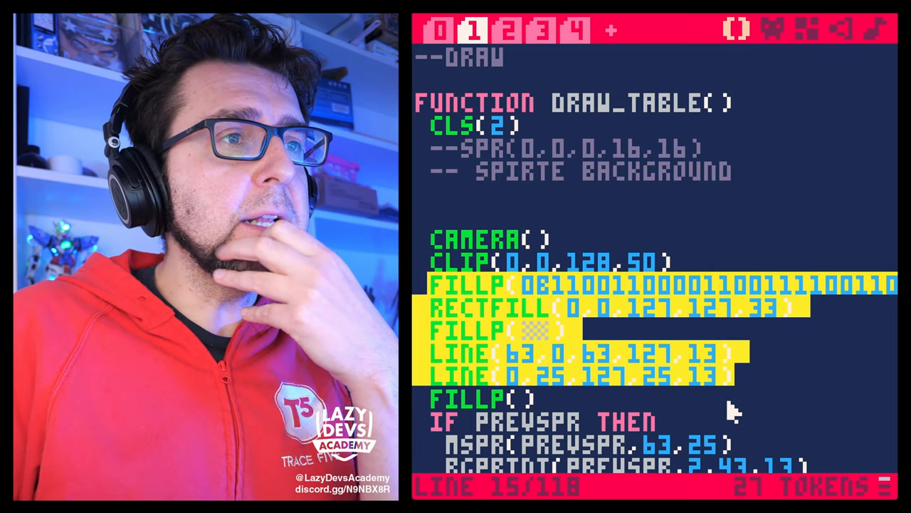
{"action": "scroll", "scroll_direction": "down", "scroll_amount": 3}
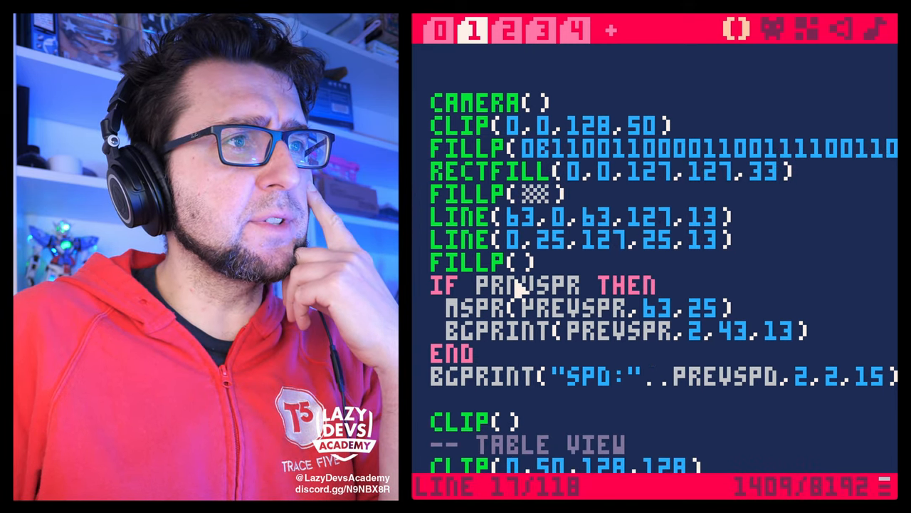
{"action": "double_click", "coordinate": [527, 285]}
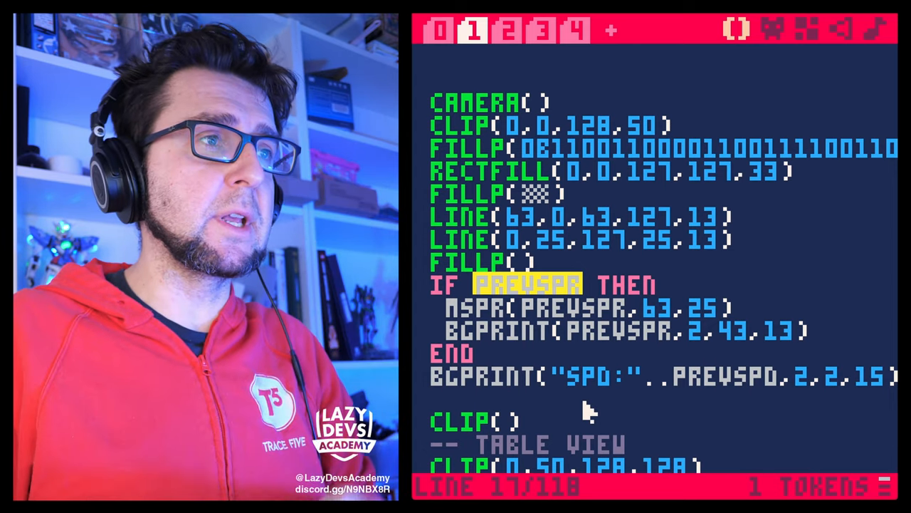
{"action": "mouse_move", "coordinate": [563, 356]}
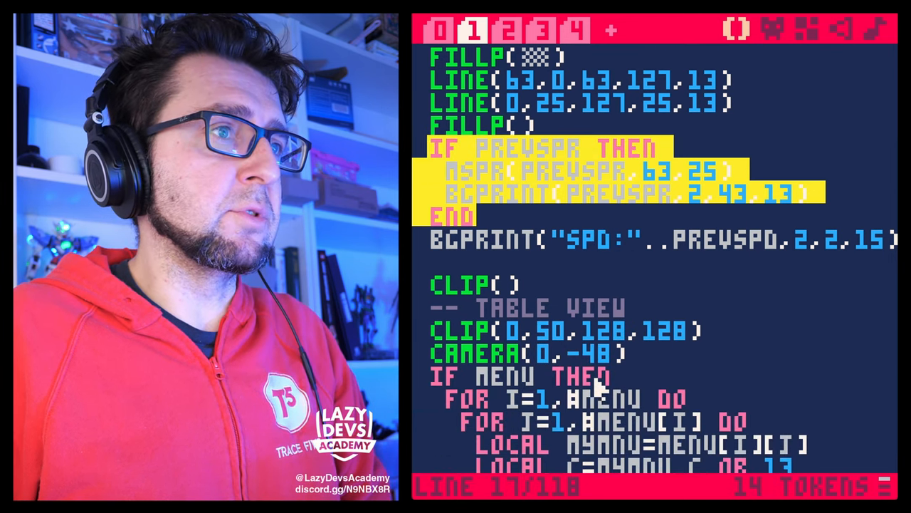
{"action": "scroll", "scroll_direction": "down", "scroll_amount": 3}
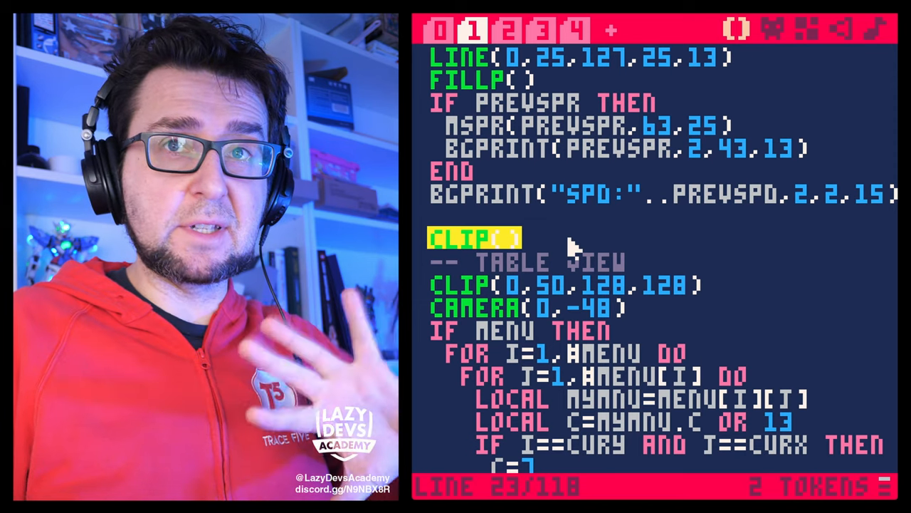
{"action": "scroll", "scroll_direction": "down", "scroll_amount": 3}
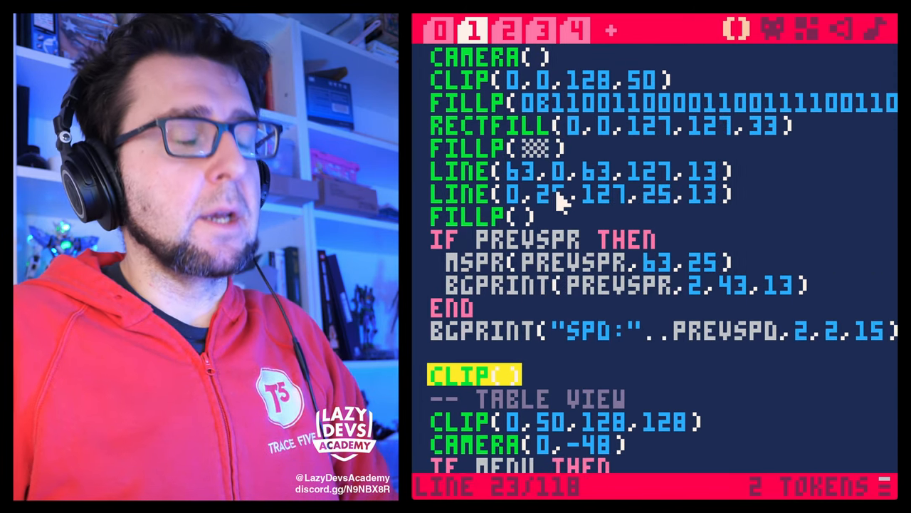
{"action": "key", "text": "ctrl+s"}
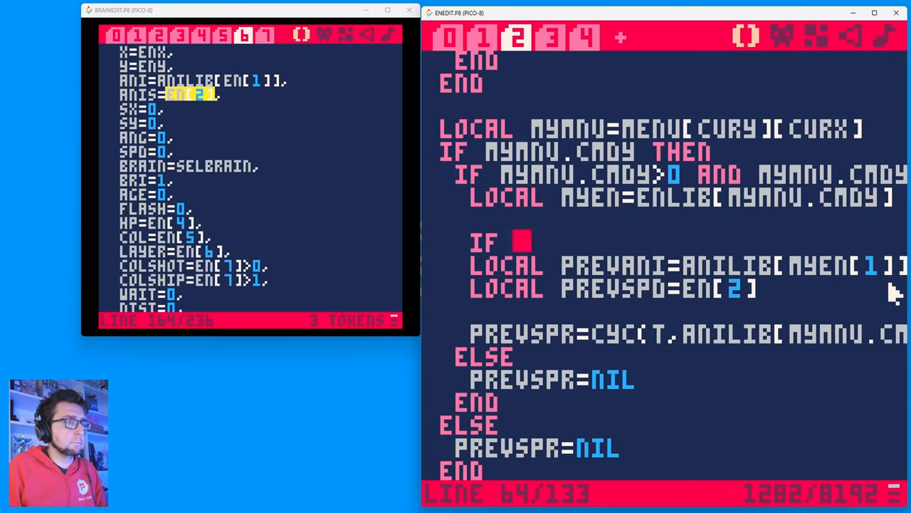
Guard the preview IF with 'MYEN[1] AND MYEN[1]>=1 AND' so missing animations don't crash.
{"action": "type", "text": "MYEN[1] AND MYEN[1]>=1 AND"}
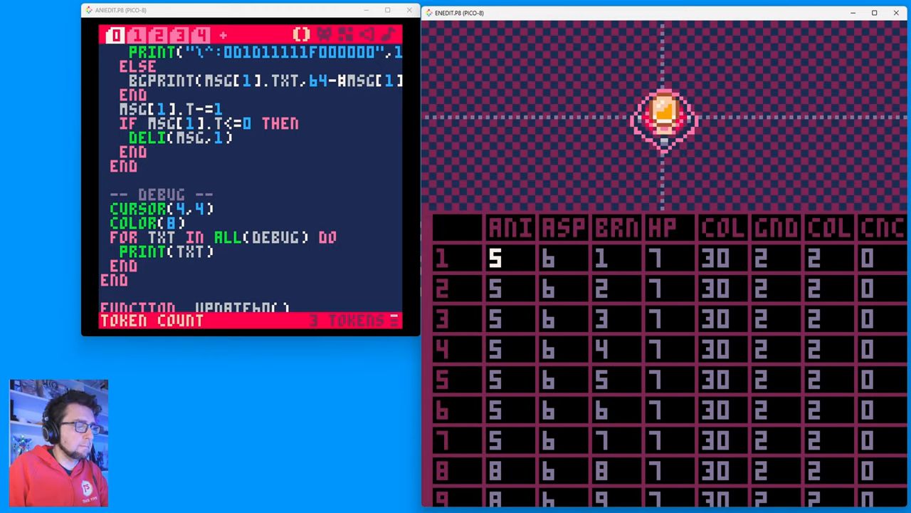
{"action": "left_click", "coordinate": [477, 37]}
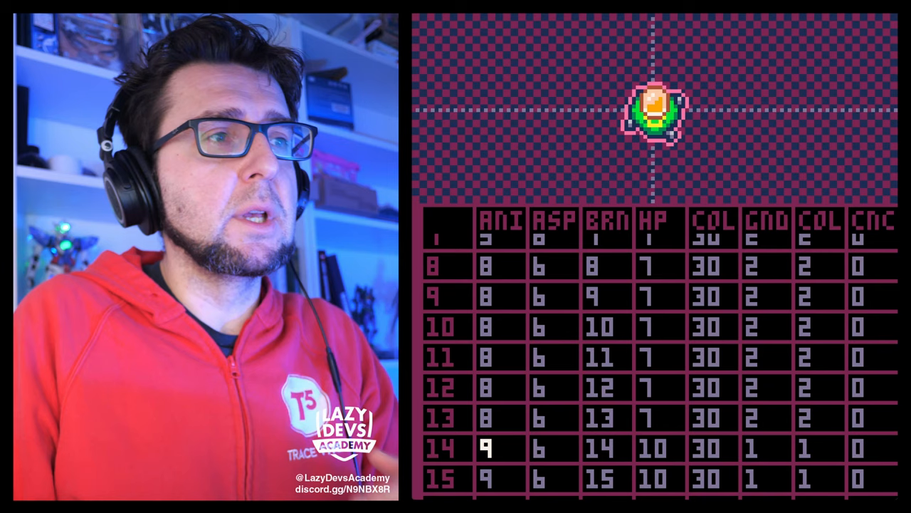
{"action": "scroll", "scroll_direction": "down", "scroll_amount": 3}
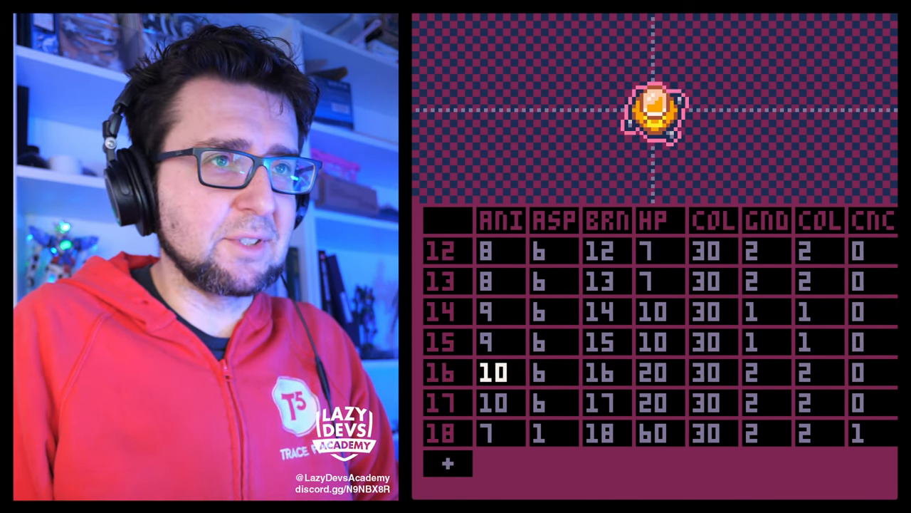
Select the empty + slot after enemy 18, then reselect enemy 18 above it.
{"action": "left_click", "coordinate": [447, 464]}
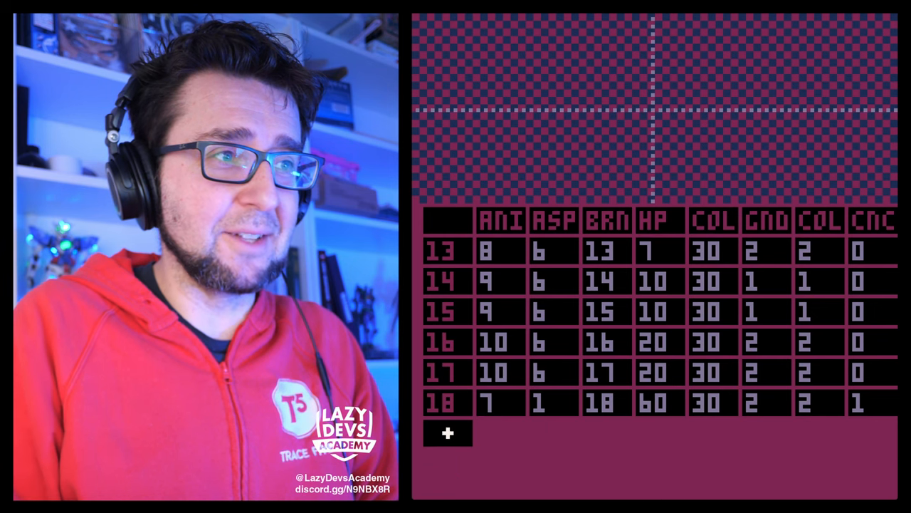
{"action": "left_click", "coordinate": [447, 432]}
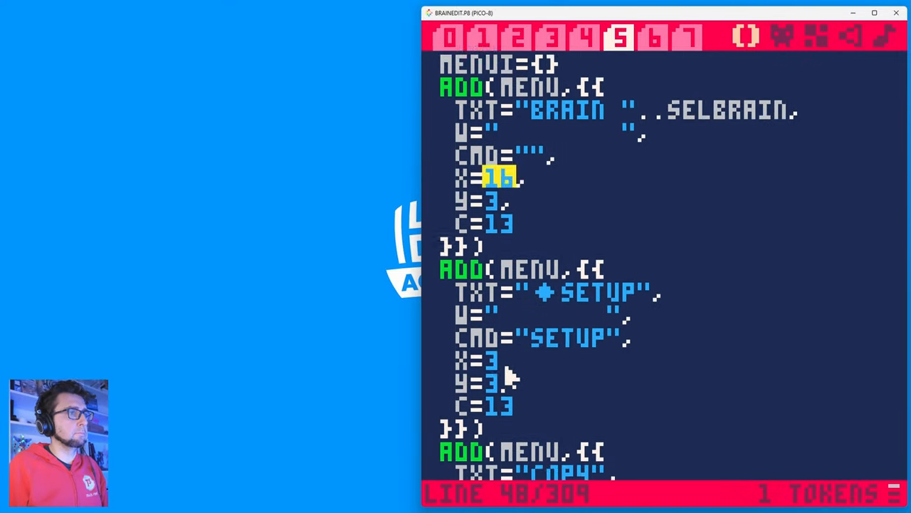
Browse the menu-command, pattern-making and helper code tabs, ending on tab 0's settings.
{"action": "left_click", "coordinate": [515, 37]}
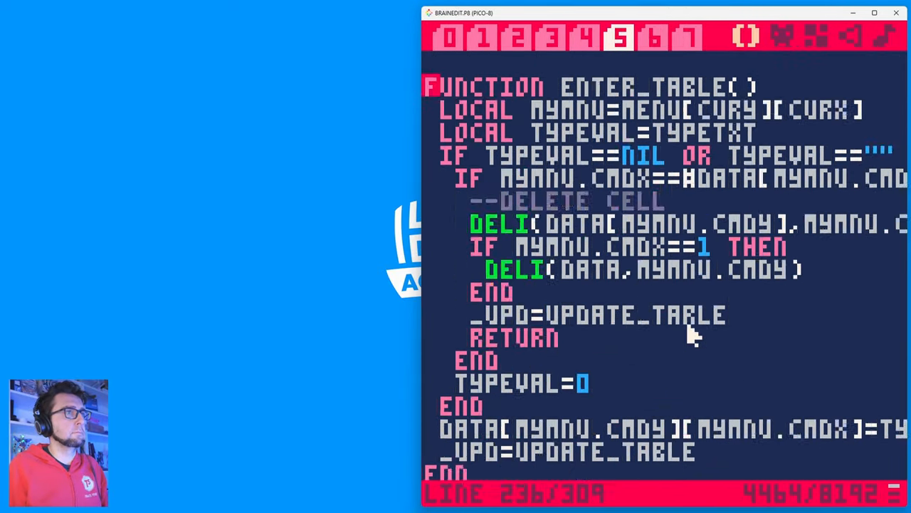
{"action": "scroll", "scroll_direction": "down", "scroll_amount": 3}
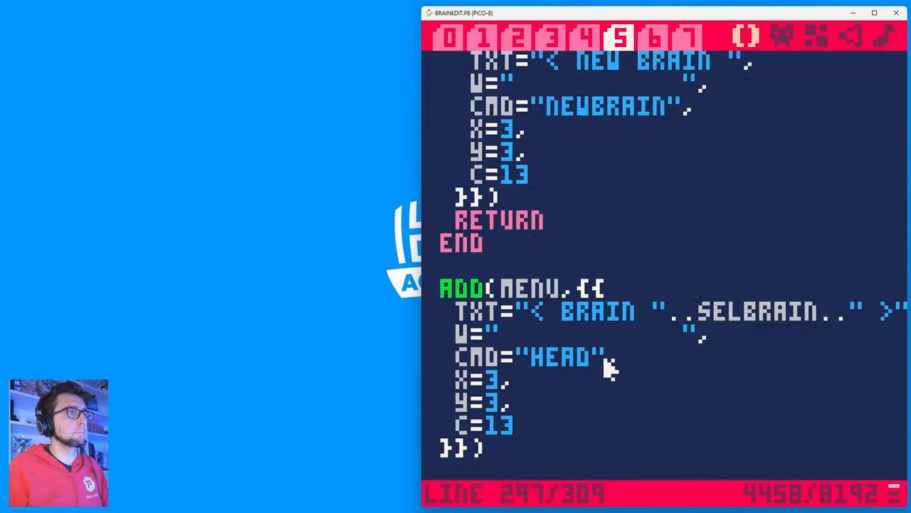
{"action": "left_click", "coordinate": [520, 37]}
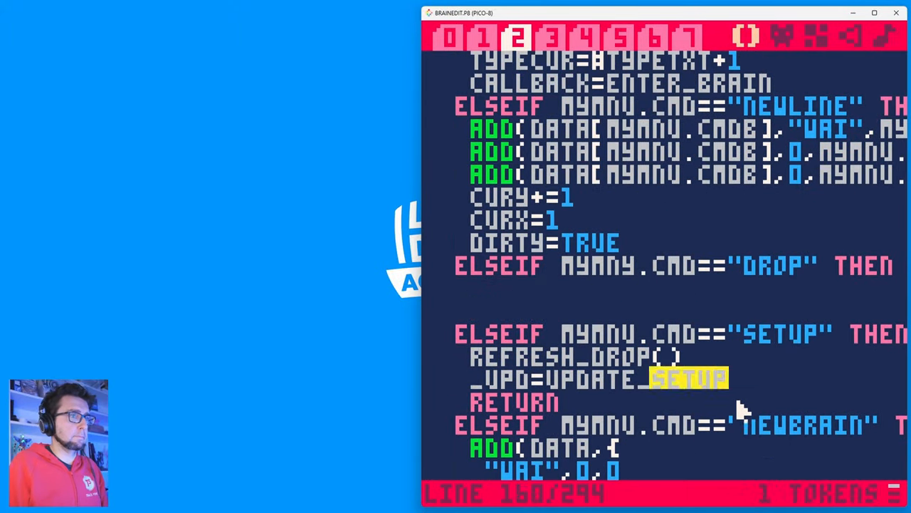
{"action": "left_click", "coordinate": [652, 37]}
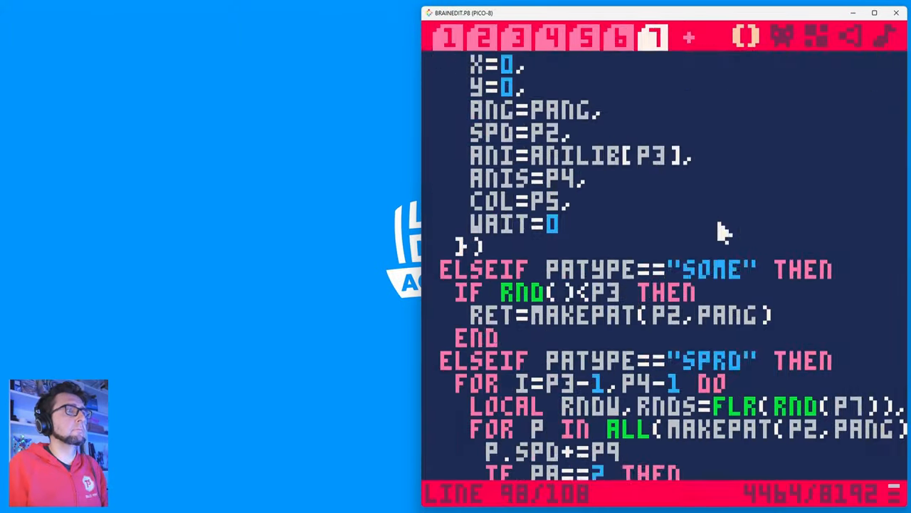
{"action": "left_click", "coordinate": [618, 37]}
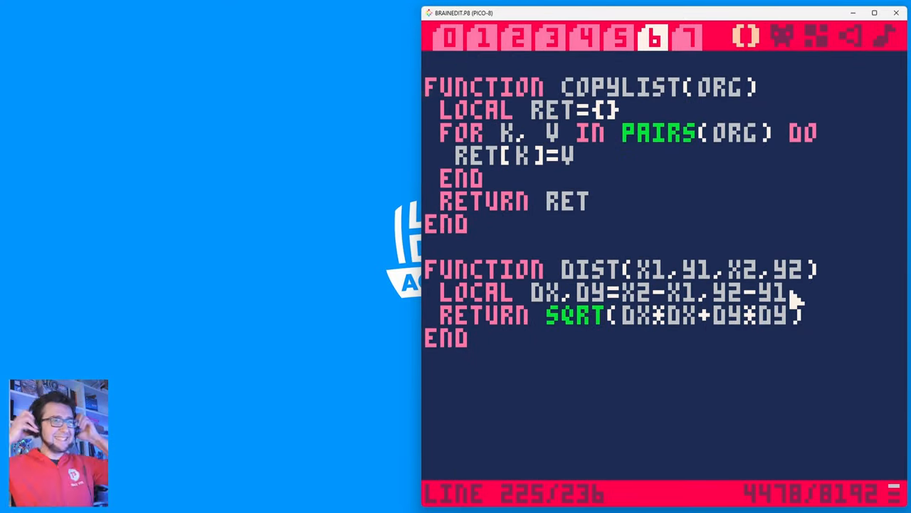
{"action": "left_click", "coordinate": [618, 37]}
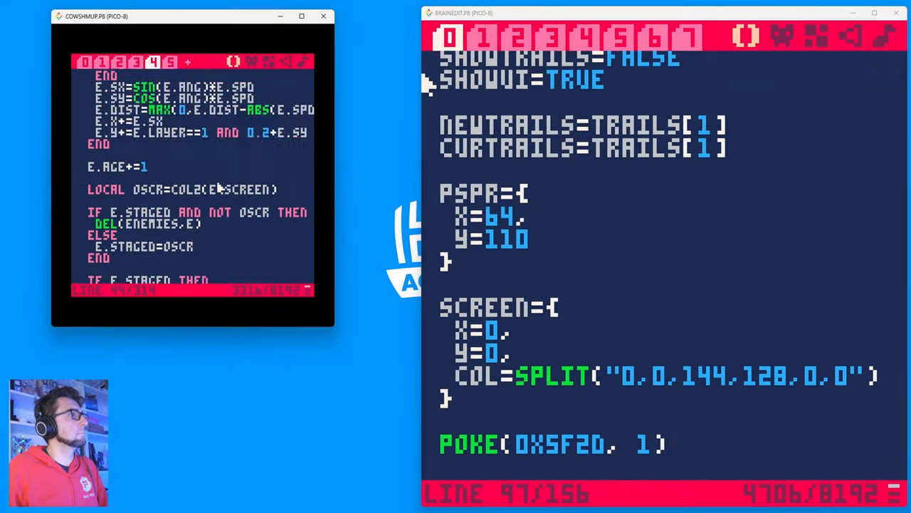
Bring the brain editor's _init function with its included data files into view.
{"action": "left_click", "coordinate": [652, 37]}
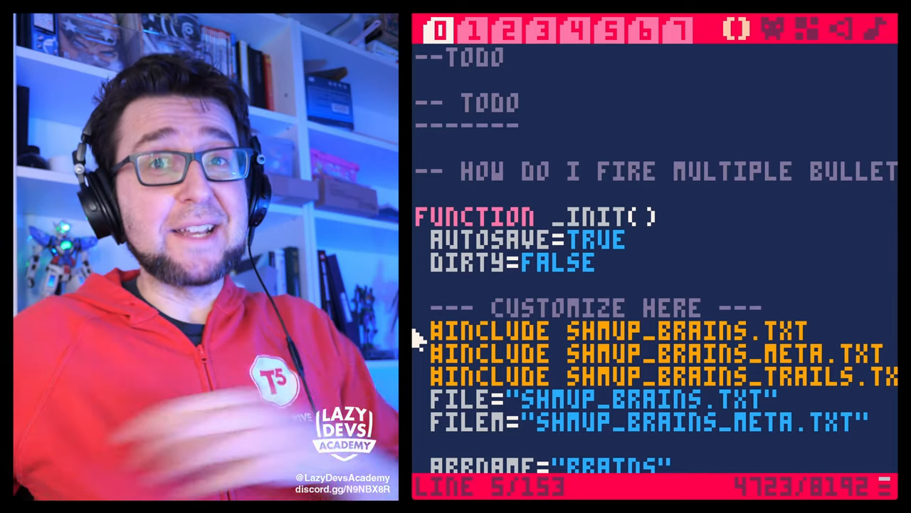
{"action": "mouse_move", "coordinate": [456, 363]}
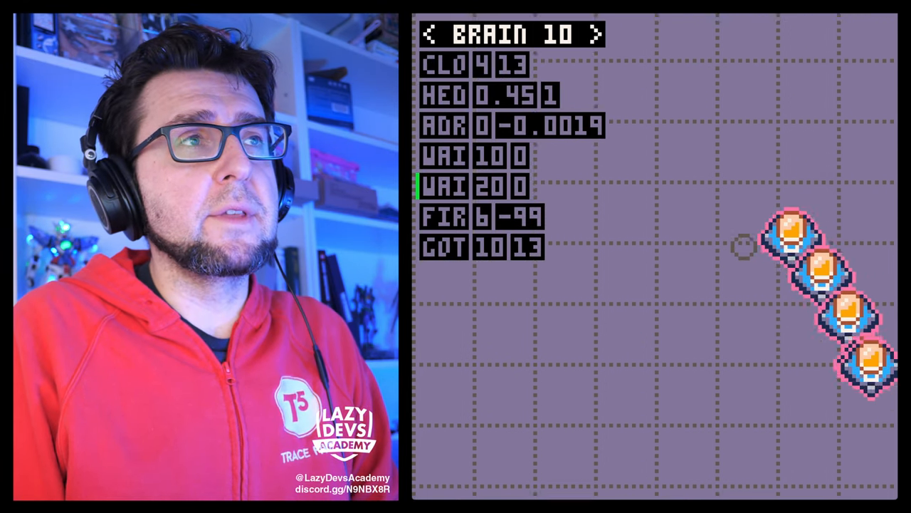
Open Brain 21's SETUP/COPY/DELETE options, then switch to the schedule editor's spawning code.
{"action": "left_click", "coordinate": [597, 34]}
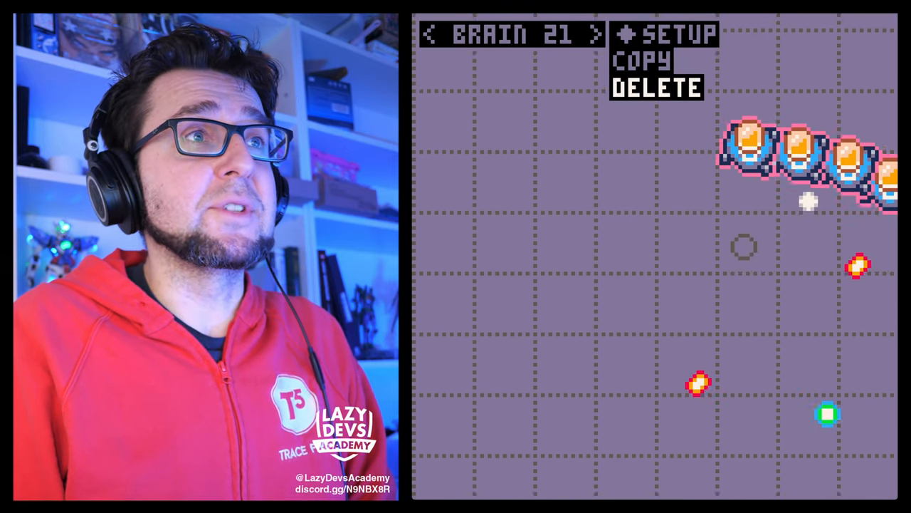
{"action": "left_click", "coordinate": [655, 89]}
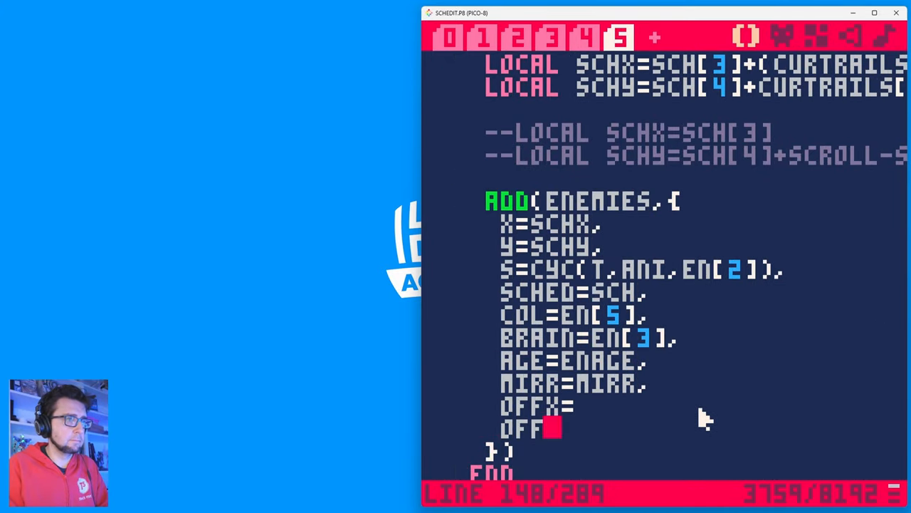
Check the collision tools tab and scroll the enemy spawning code around the OFFX/OFFY lines.
{"action": "scroll", "scroll_direction": "up", "scroll_amount": 3}
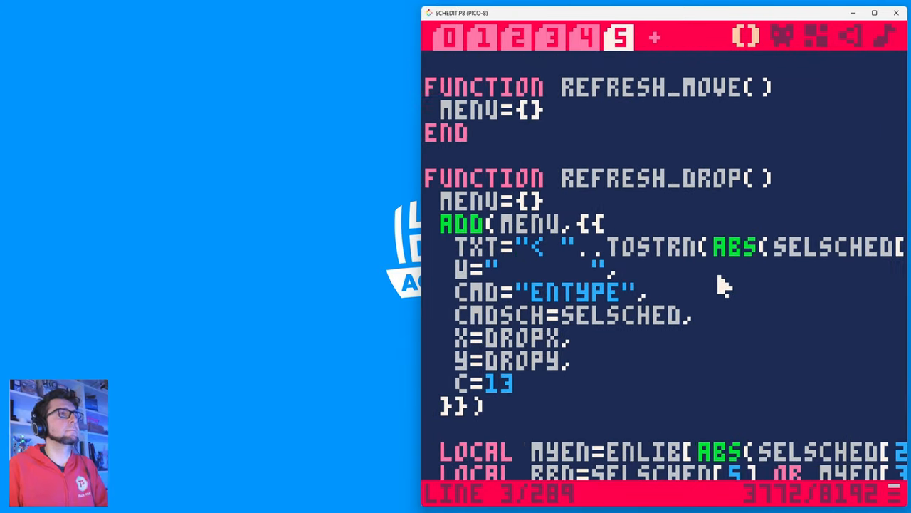
{"action": "left_click", "coordinate": [554, 37]}
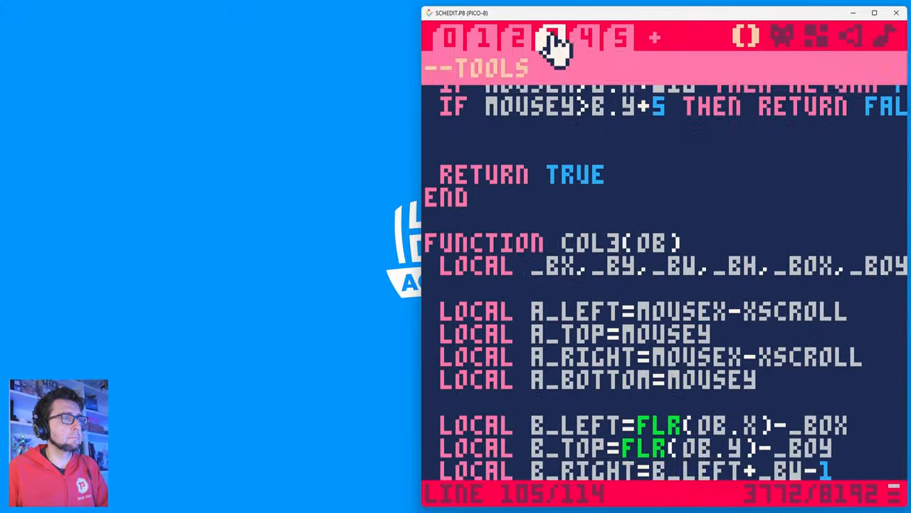
{"action": "left_click", "coordinate": [618, 37]}
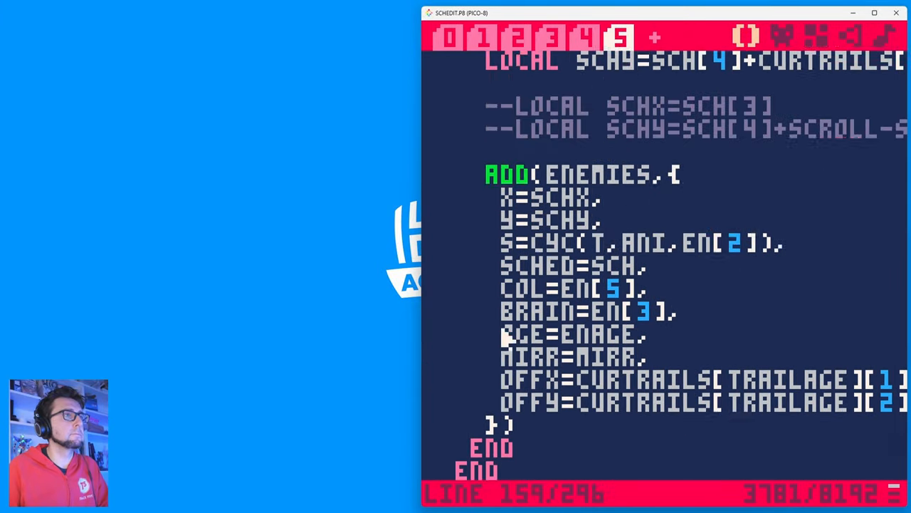
{"action": "scroll", "scroll_direction": "down", "scroll_amount": 3}
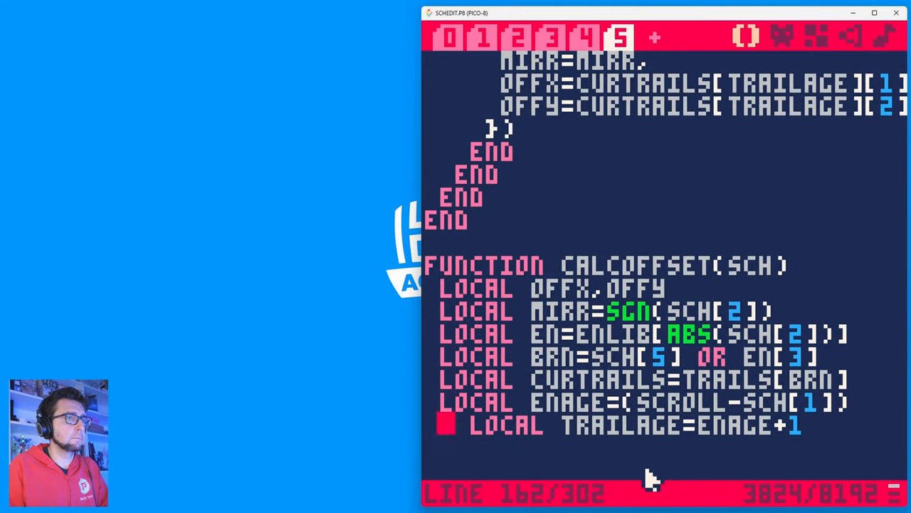
{"action": "scroll", "scroll_direction": "down", "scroll_amount": 3}
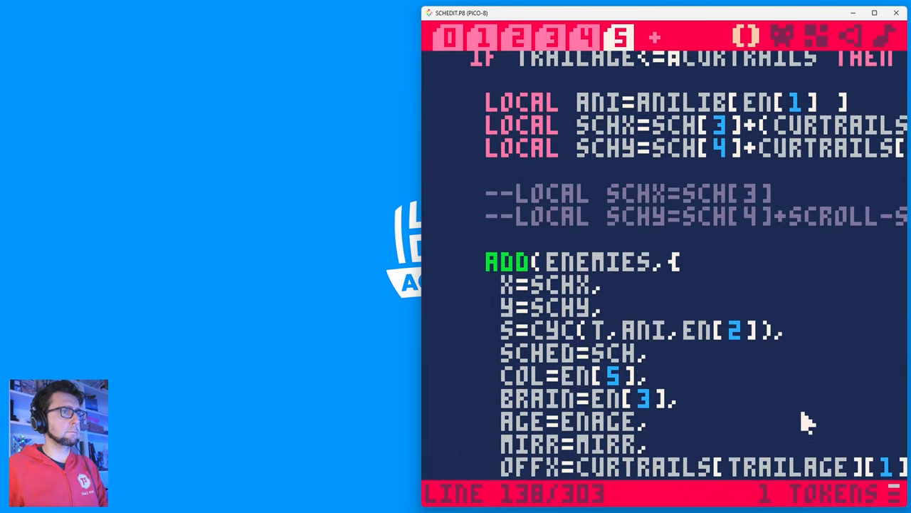
Verify the included data files in tab 0, return to the move-enemy code and run the schedule editor.
{"action": "left_click", "coordinate": [450, 37]}
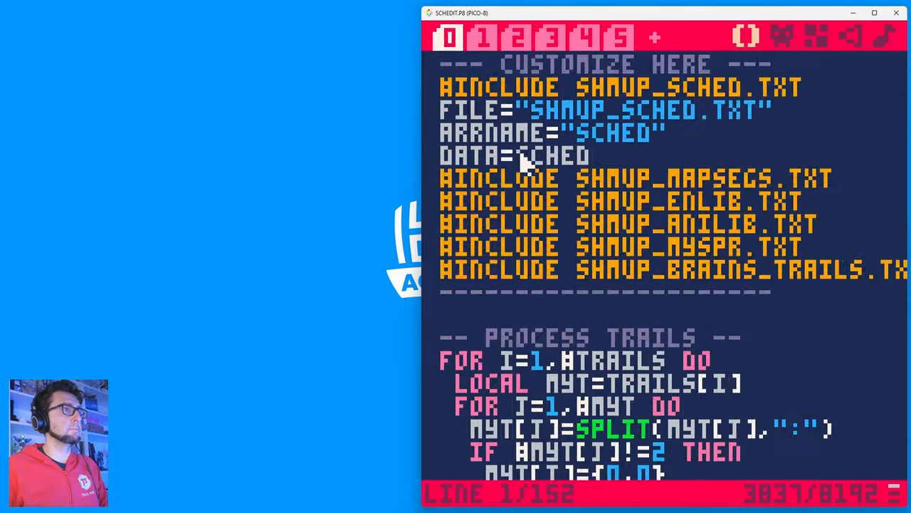
{"action": "left_click", "coordinate": [618, 37]}
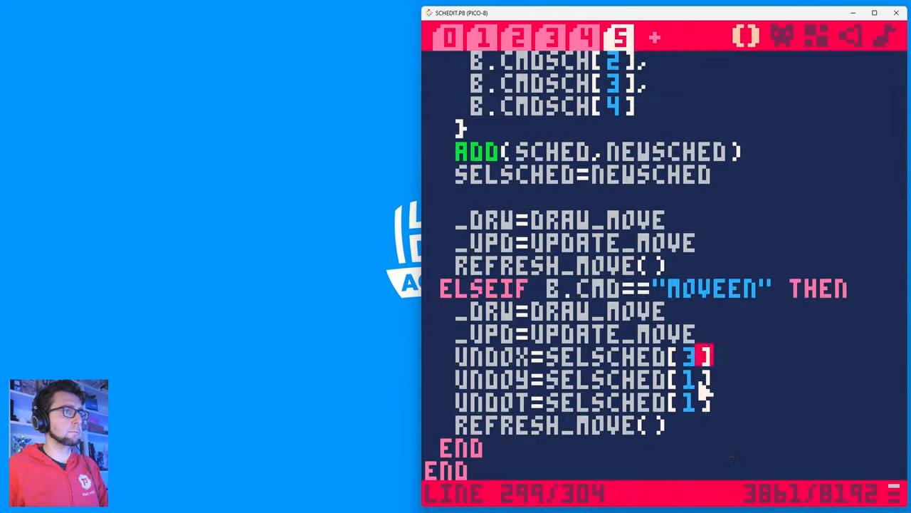
{"action": "left_click", "coordinate": [518, 37]}
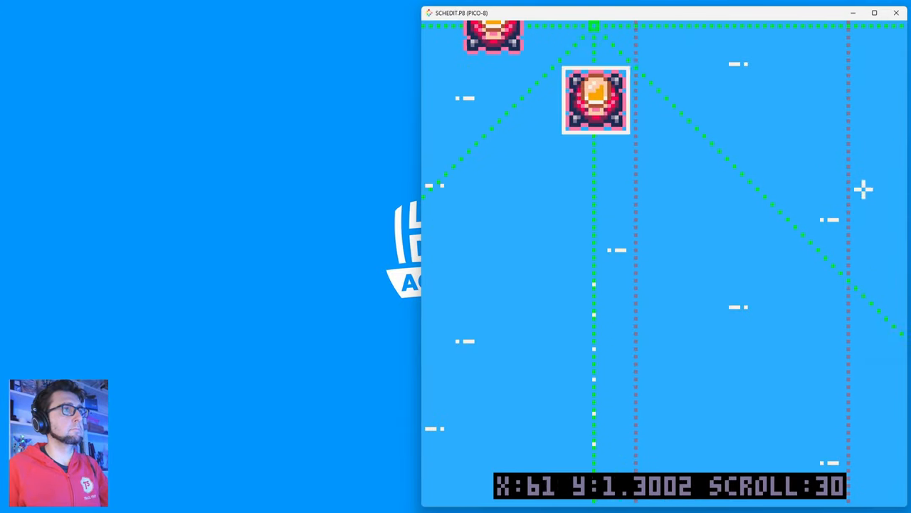
Scroll DRAW_MOVE down to the PSET marker line that gets the CALCOFFSET offsets.
{"action": "scroll", "scroll_direction": "down", "scroll_amount": 3}
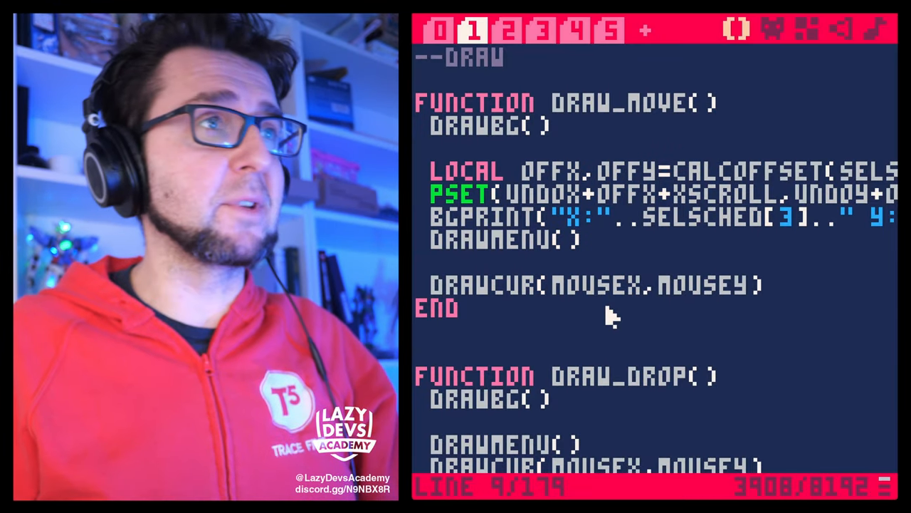
Flip between the export function and schedule command tabs, ending on the GENENS spawning code.
{"action": "left_click", "coordinate": [611, 30]}
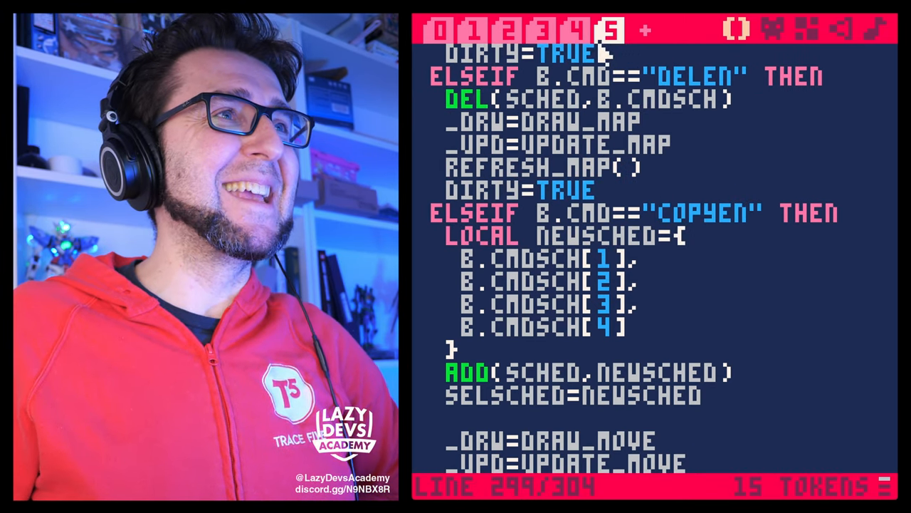
{"action": "left_click", "coordinate": [575, 29]}
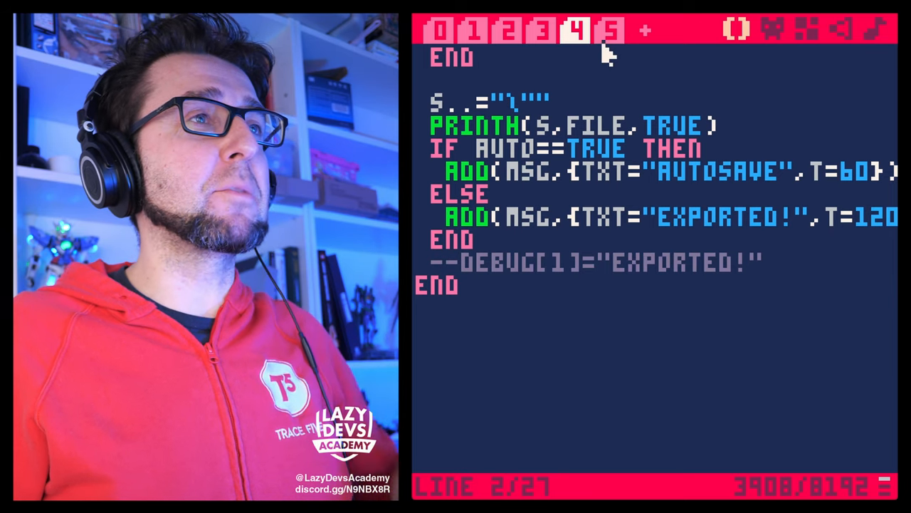
{"action": "left_click", "coordinate": [613, 30]}
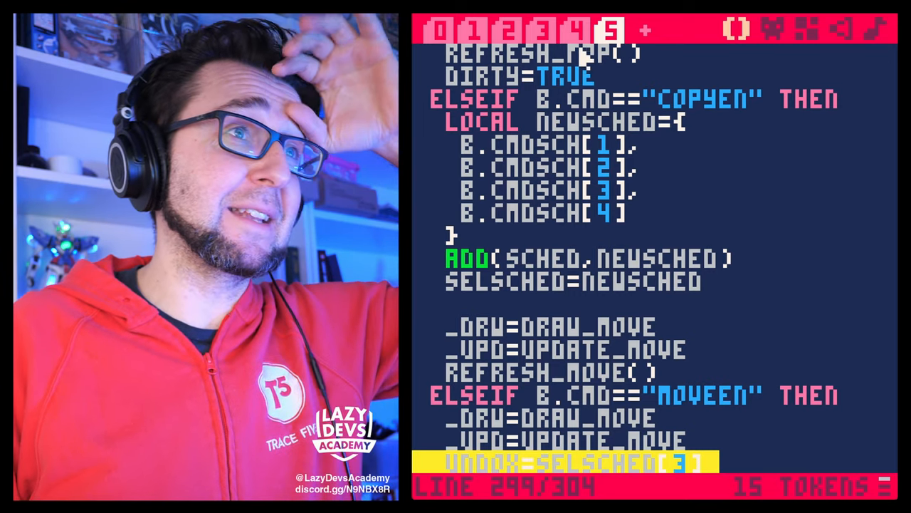
{"action": "left_click", "coordinate": [577, 30]}
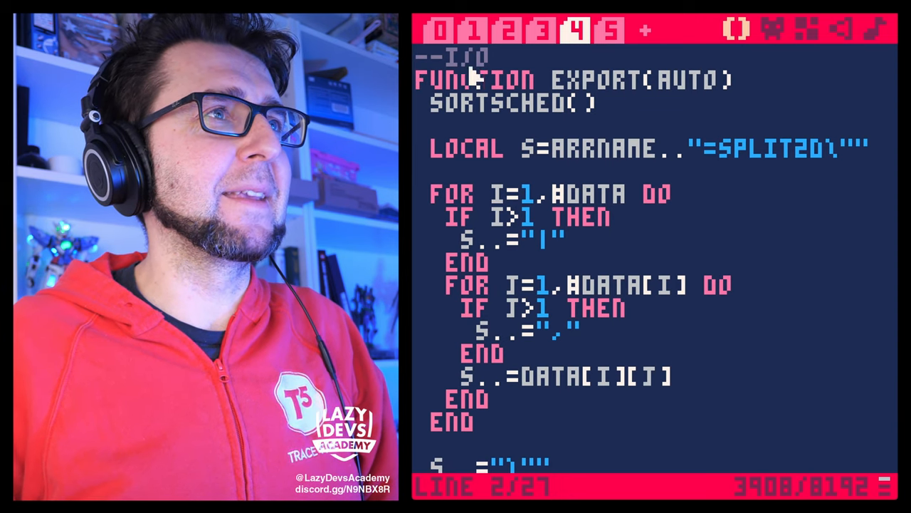
{"action": "left_click", "coordinate": [610, 31]}
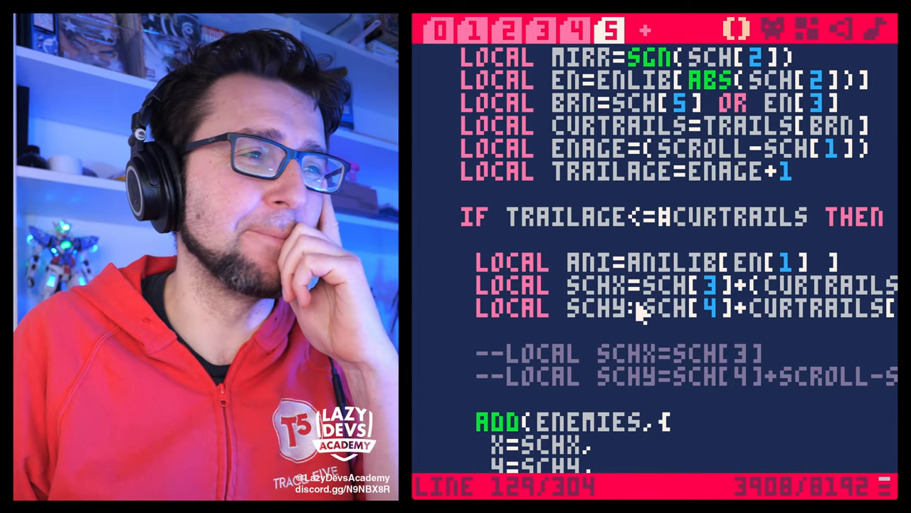
{"action": "scroll", "scroll_direction": "down", "scroll_amount": 3}
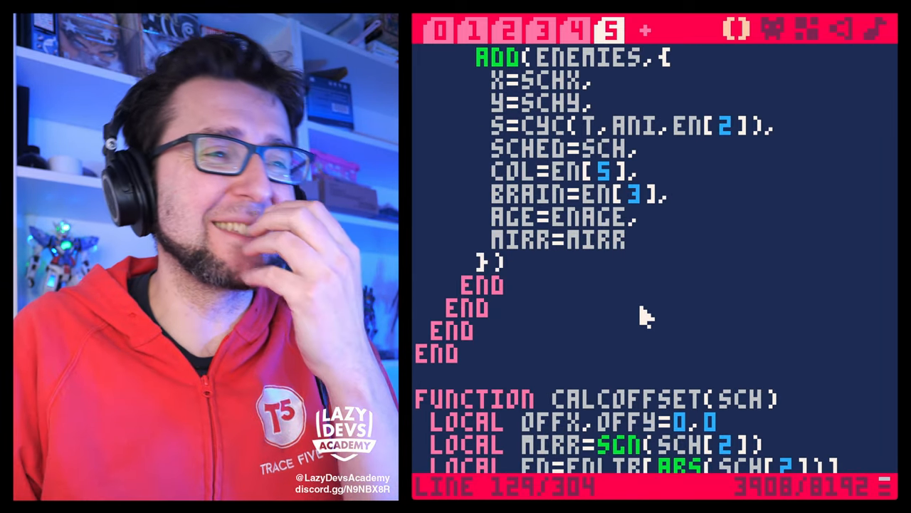
{"action": "scroll", "scroll_direction": "down", "scroll_amount": 3}
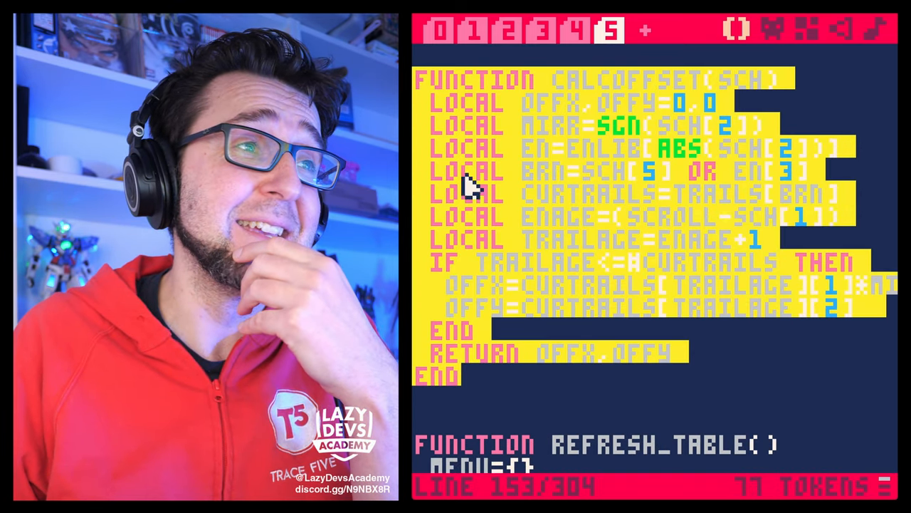
{"action": "mouse_move", "coordinate": [601, 353]}
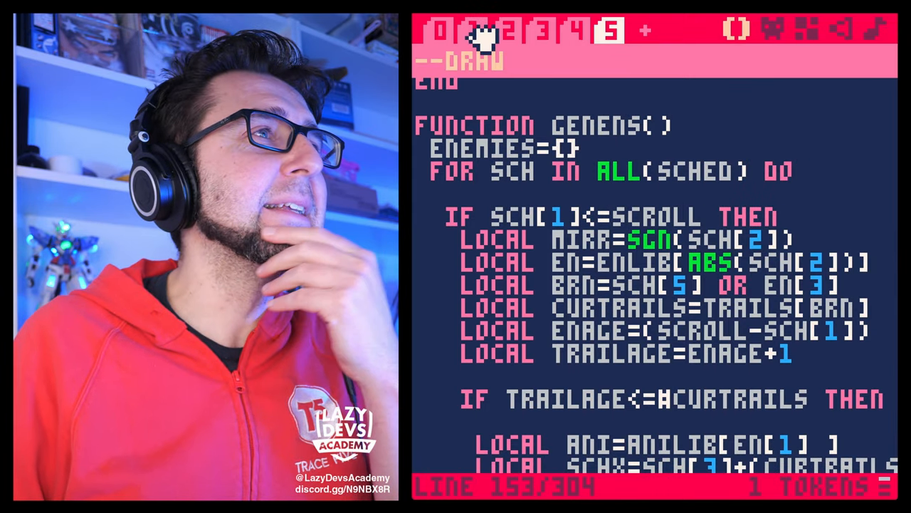
View DRAW_MOVE, then the move-mode update code that applies CALCOFFSET to the enemy position.
{"action": "left_click", "coordinate": [473, 32]}
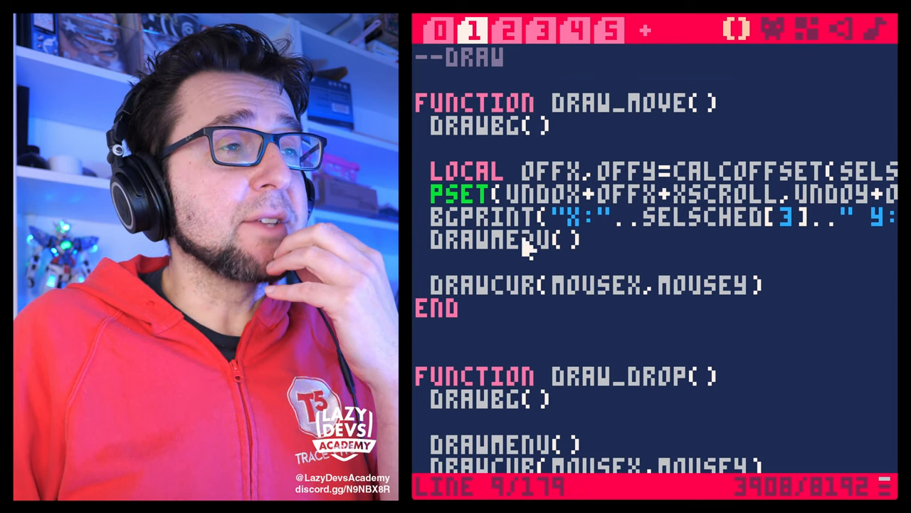
{"action": "left_click", "coordinate": [508, 30]}
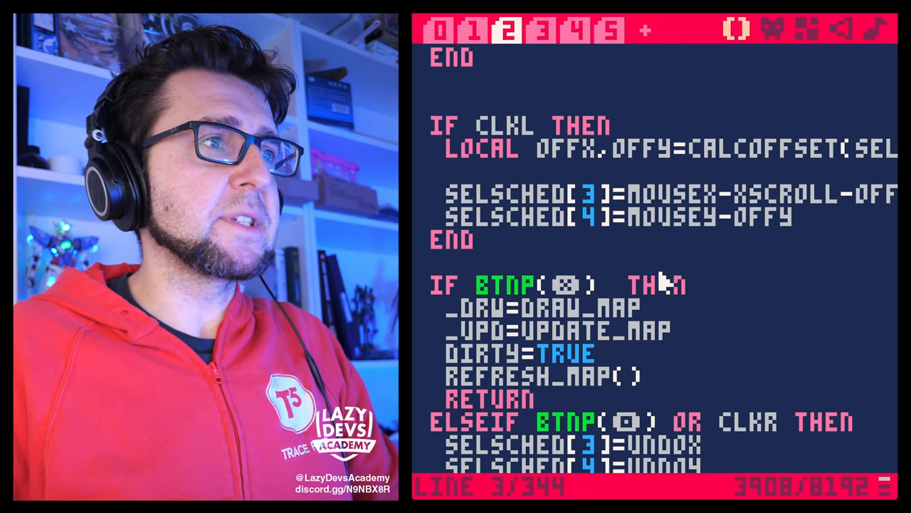
{"action": "scroll", "scroll_direction": "down", "scroll_amount": 3}
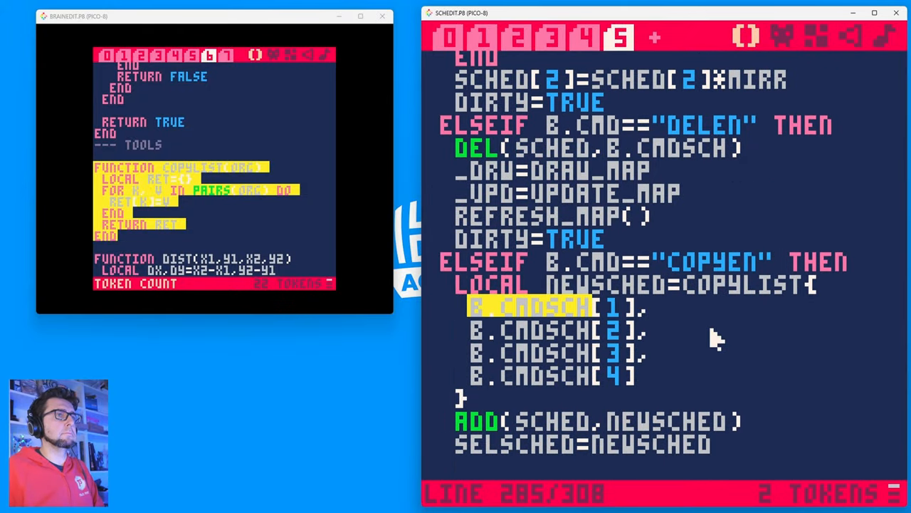
Make COPYEN duplicate the schedule entry using COPYLIST(B.CMDSCH) from the other cart.
{"action": "left_click", "coordinate": [484, 37]}
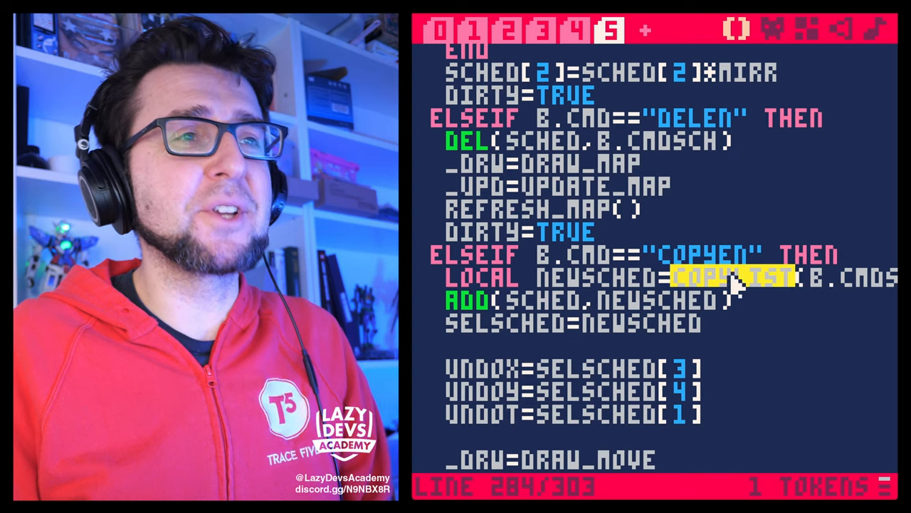
{"action": "mouse_move", "coordinate": [814, 359]}
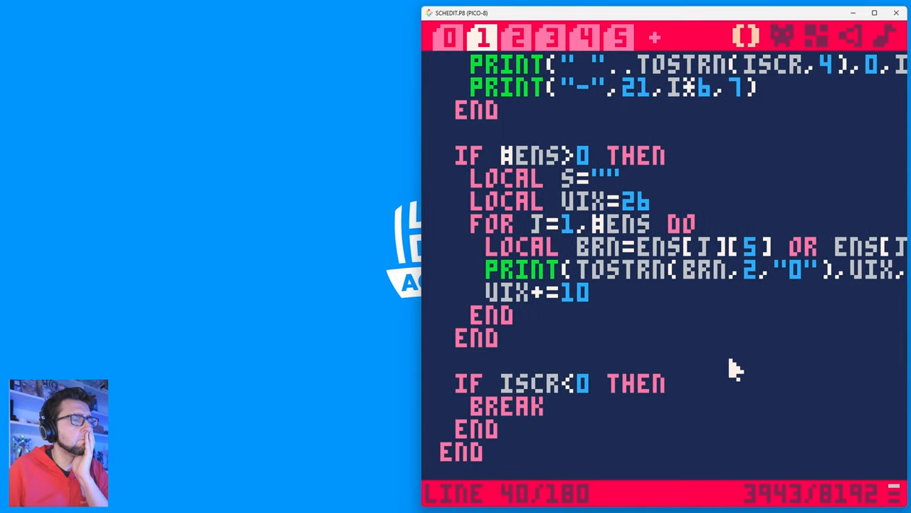
{"action": "left_click", "coordinate": [618, 37]}
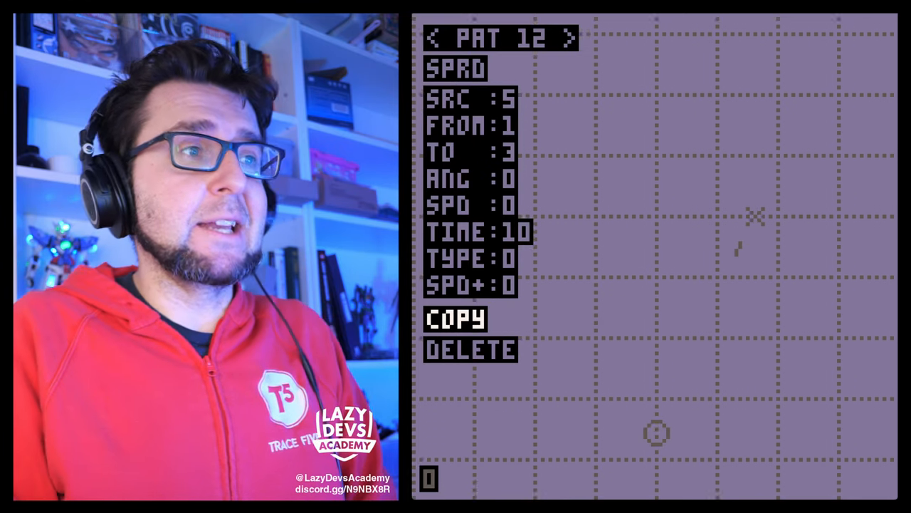
Duplicate spread bullet pattern 12 with the pattern editor's COPY option.
{"action": "left_click", "coordinate": [470, 350]}
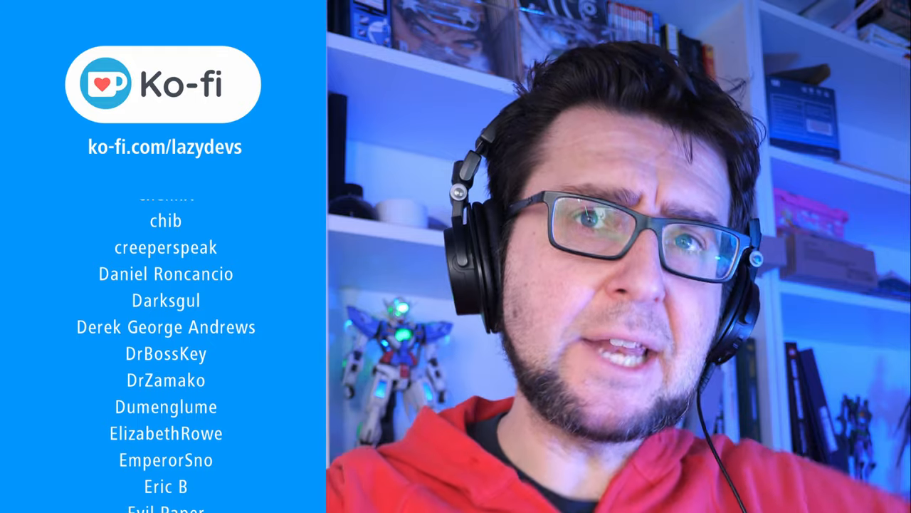
{"action": "scroll", "scroll_direction": "down", "scroll_amount": 3}
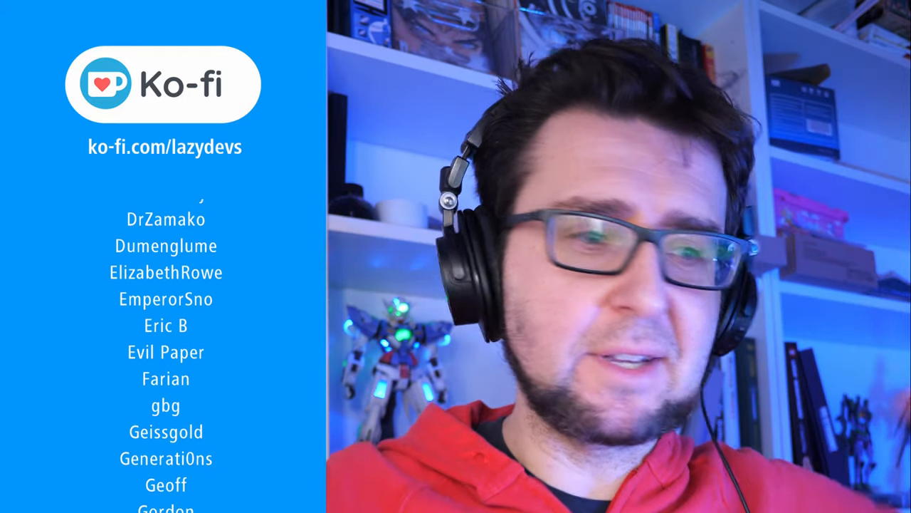